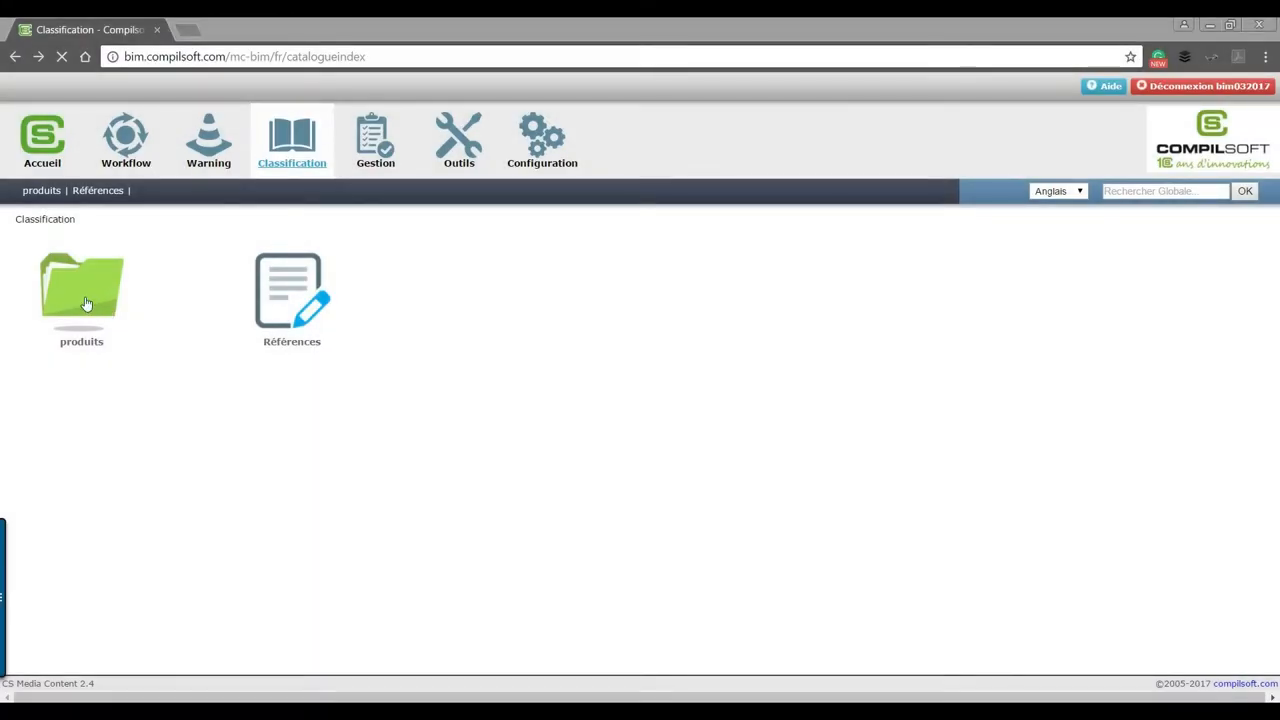
# Open product PB60H from the produits list and view its References table showing only 500.
pyautogui.click(81, 290)
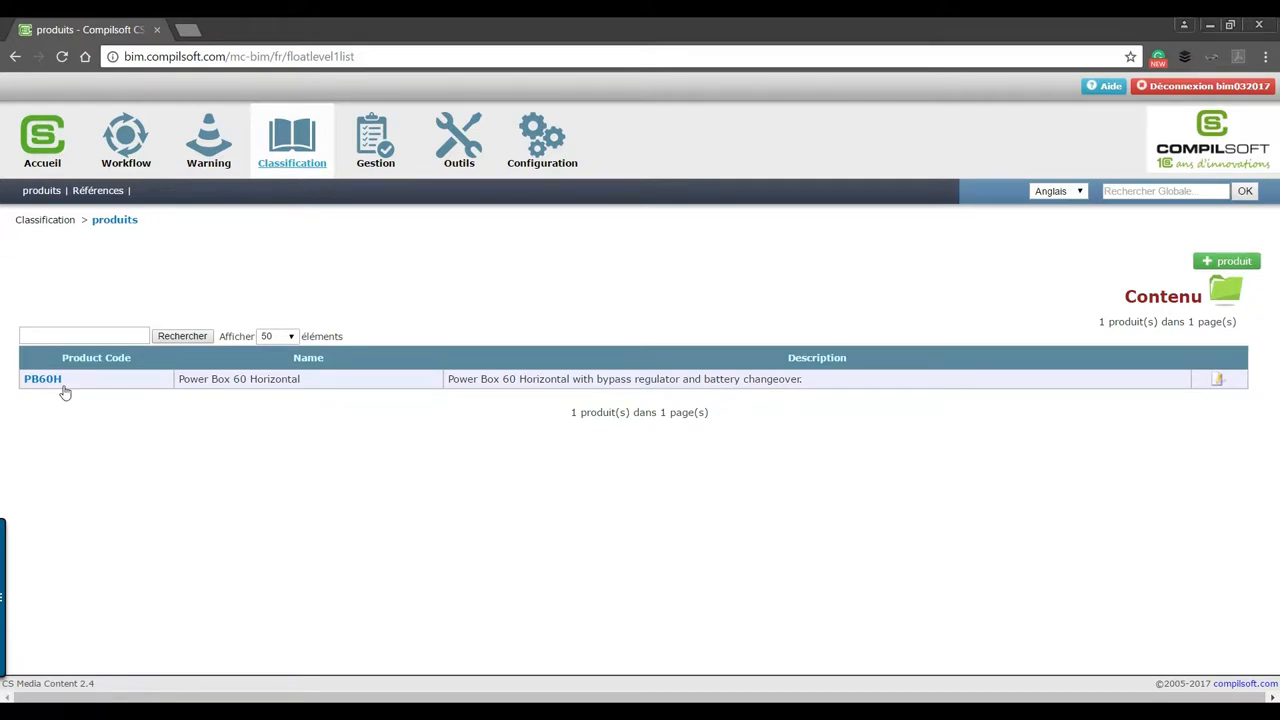
pyautogui.click(42, 378)
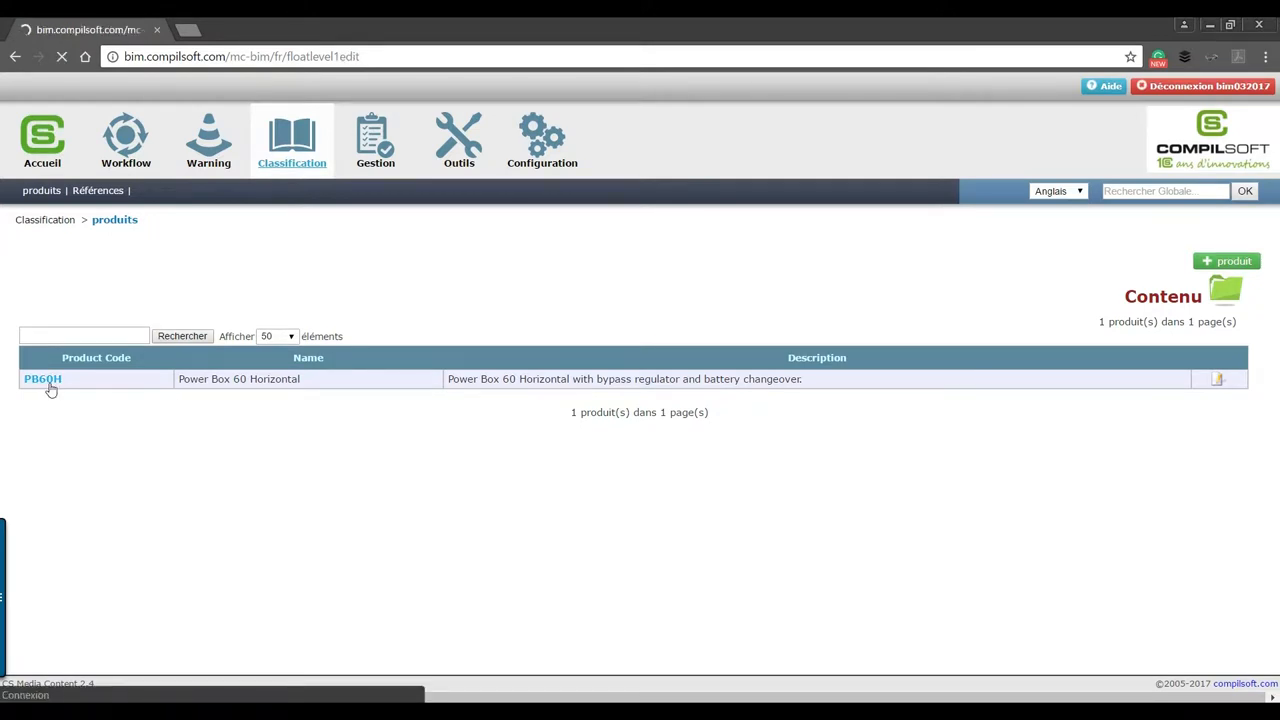
pyautogui.click(42, 379)
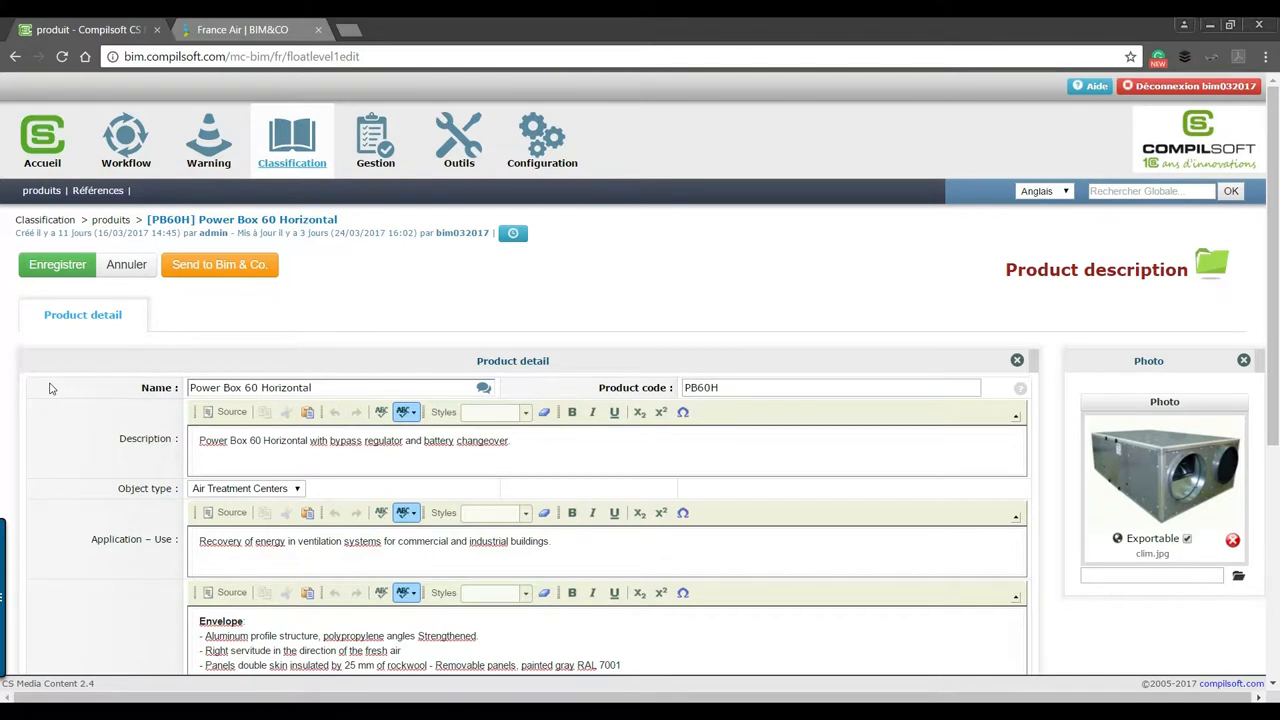
pyautogui.scroll(-3)
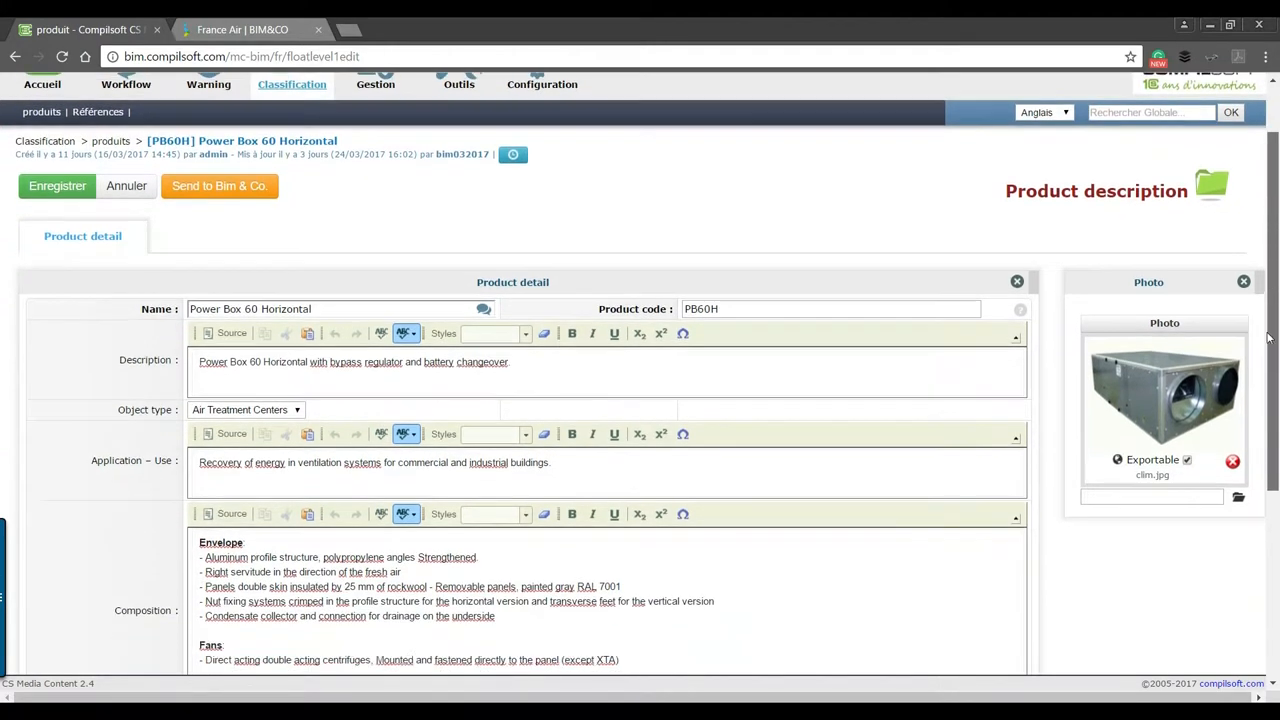
pyautogui.scroll(-3)
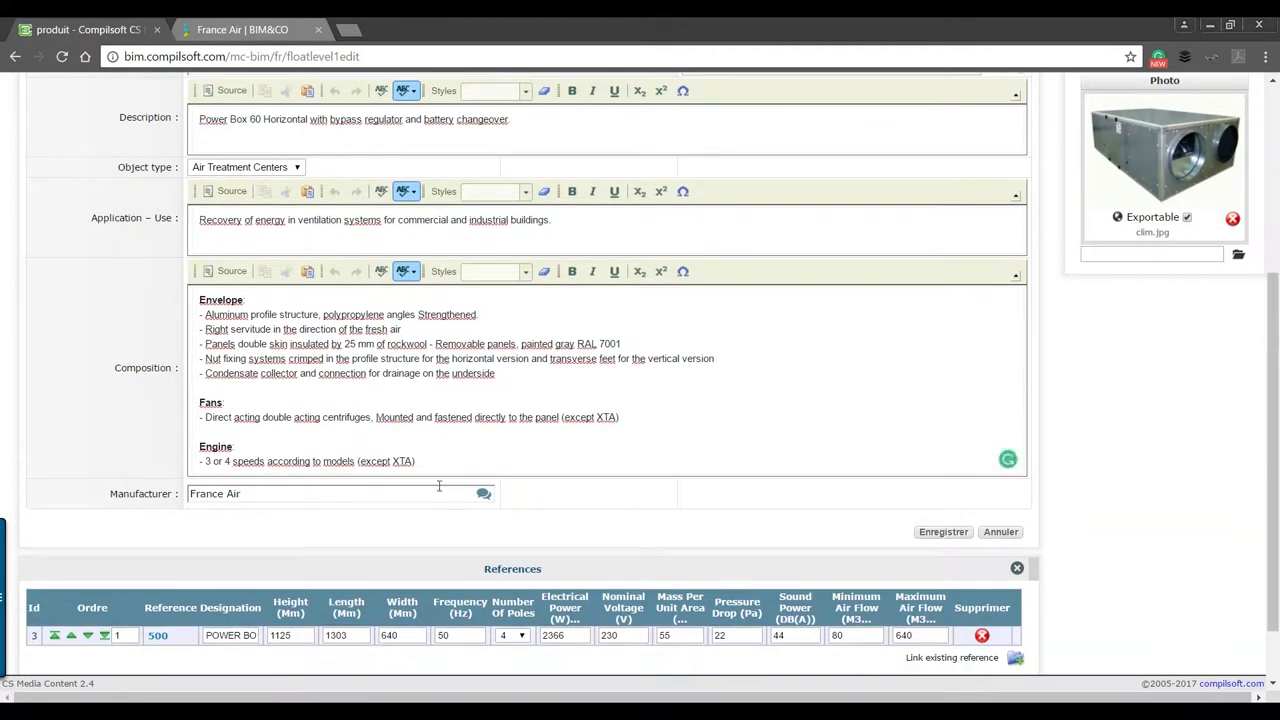
# Open Power Box 60 Horizontal on France Air's BIM&CO page and view Properties & Variants.
pyautogui.click(242, 29)
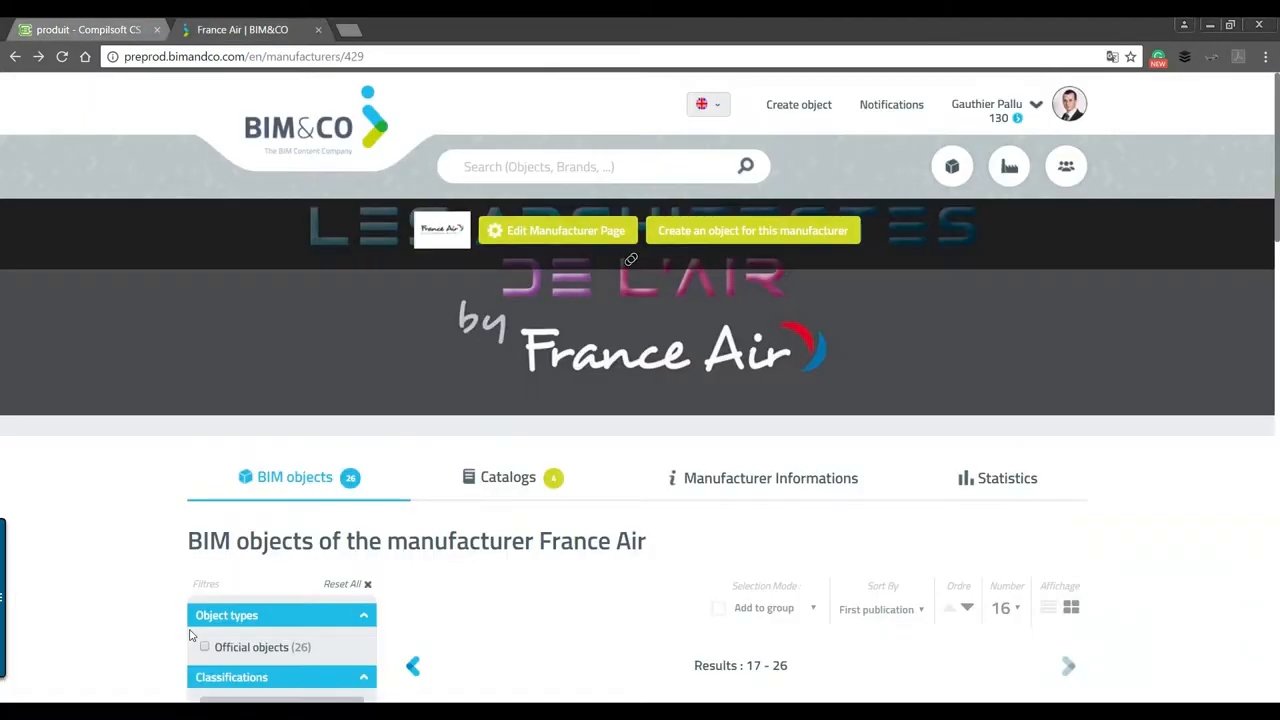
pyautogui.moveTo(1276, 152)
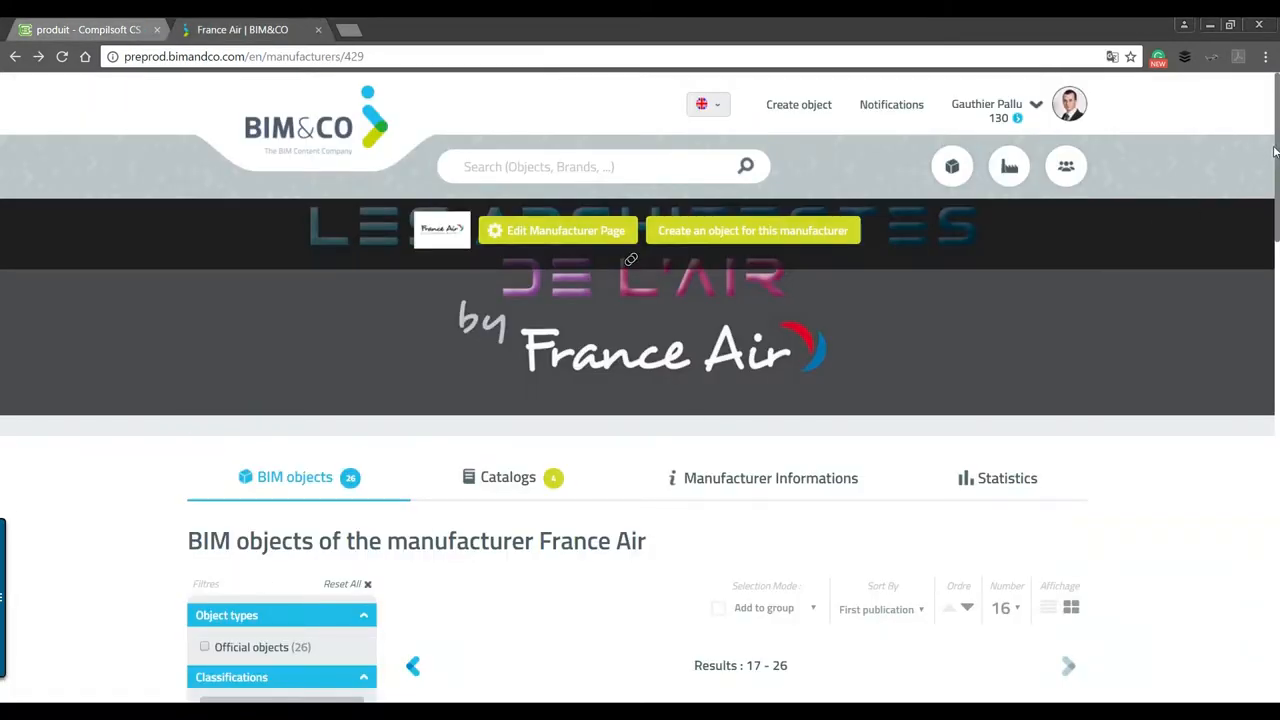
pyautogui.scroll(-3)
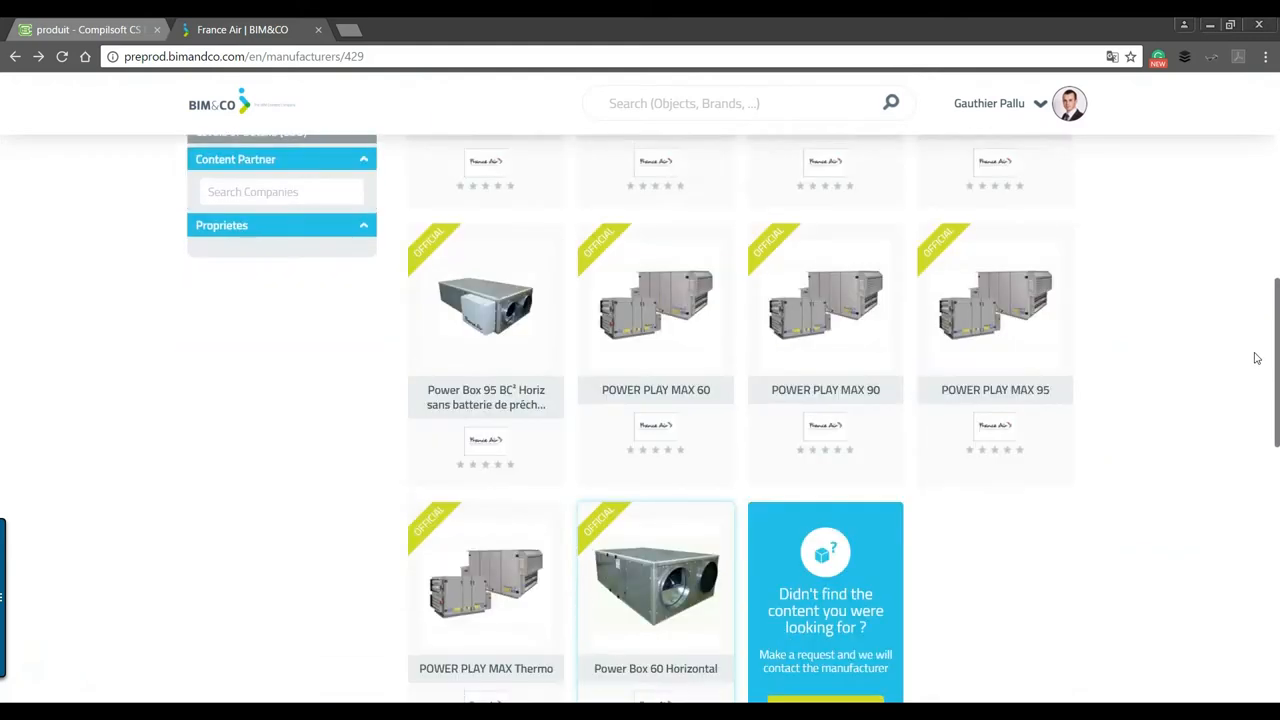
pyautogui.scroll(-3)
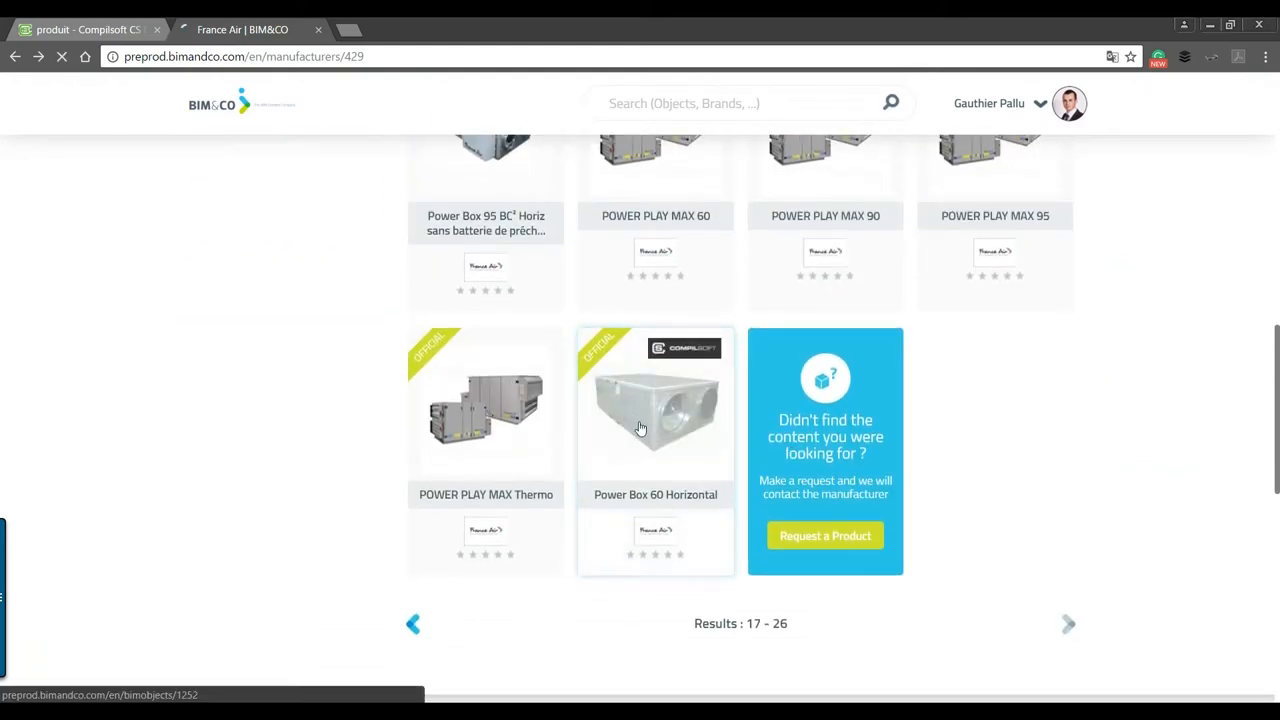
pyautogui.click(655, 405)
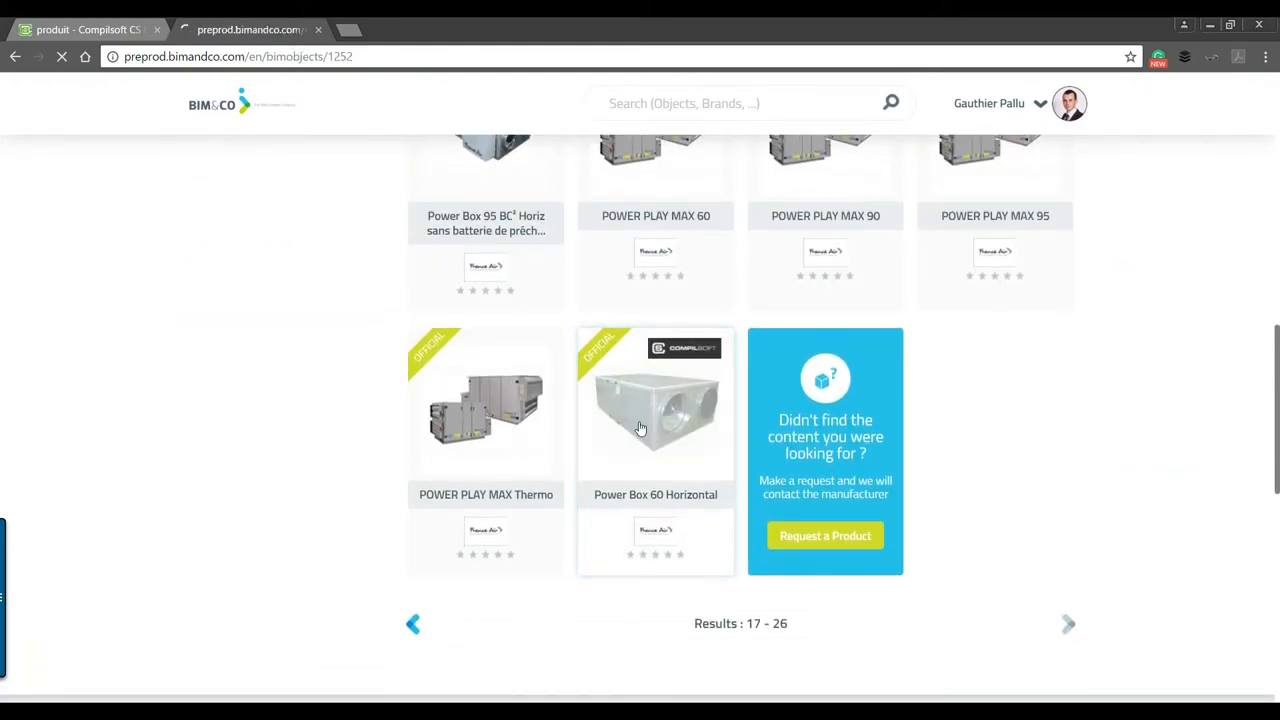
pyautogui.click(655, 410)
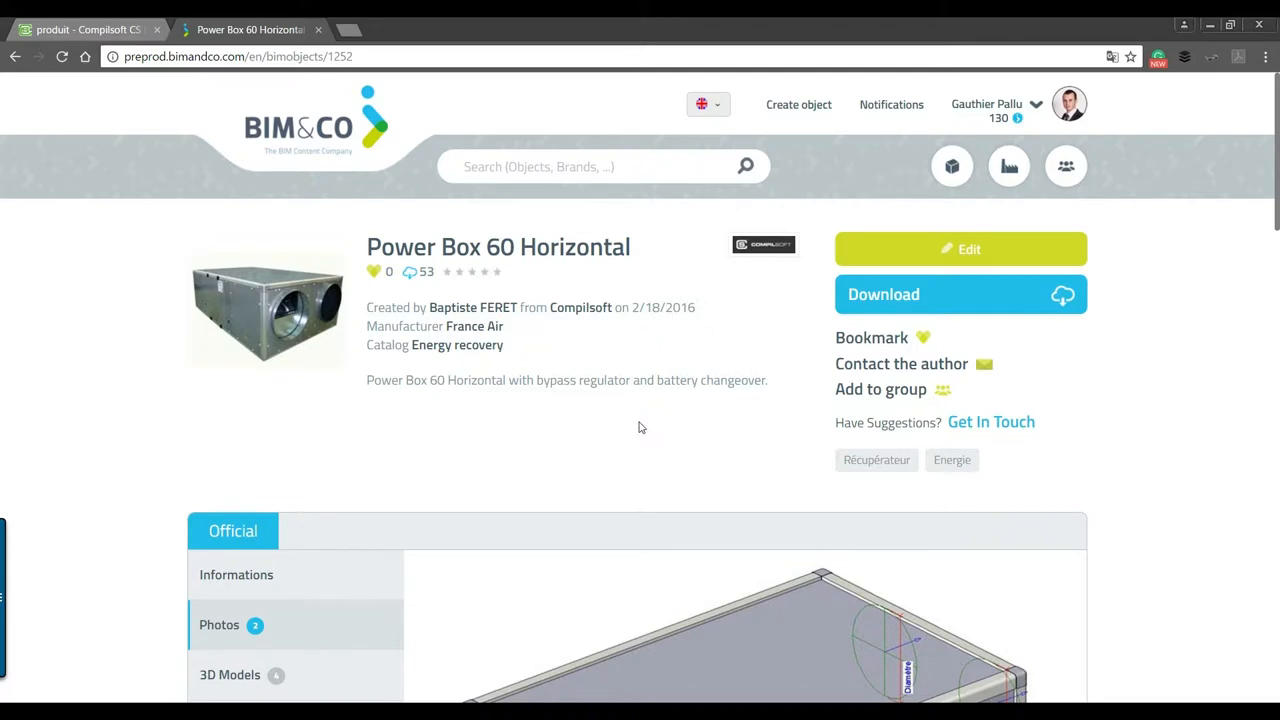
pyautogui.scroll(-3)
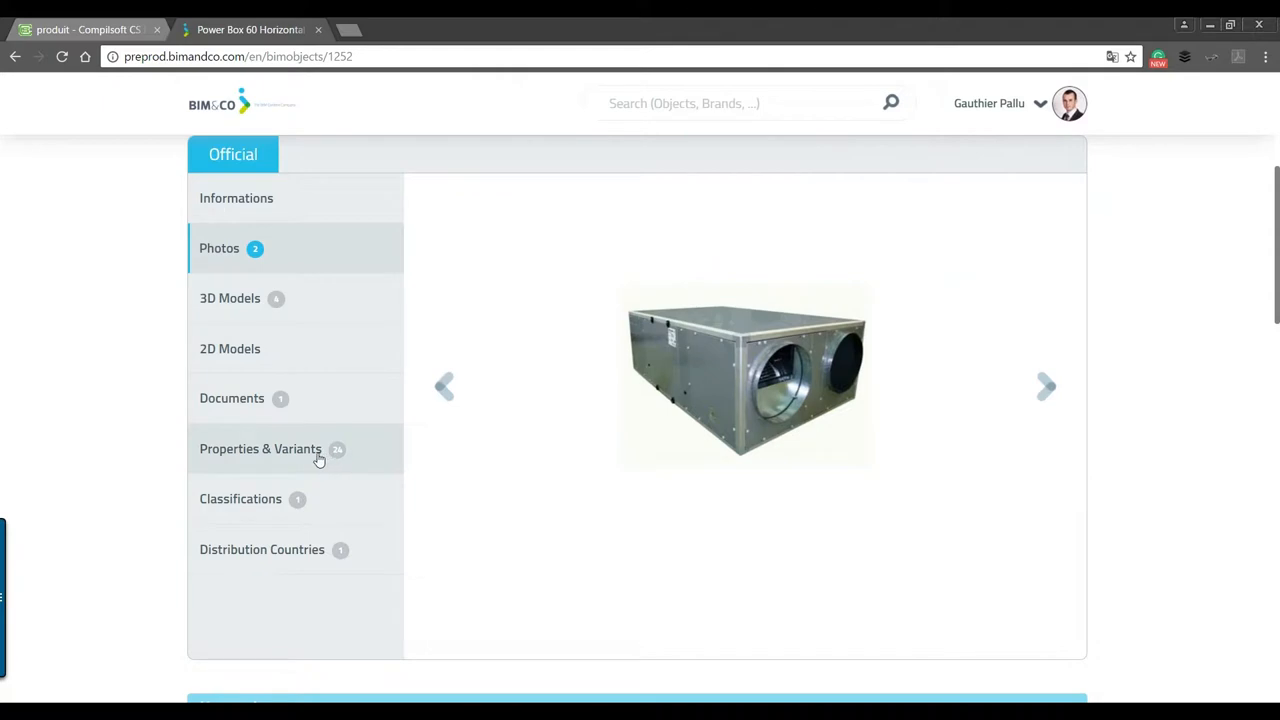
pyautogui.click(260, 448)
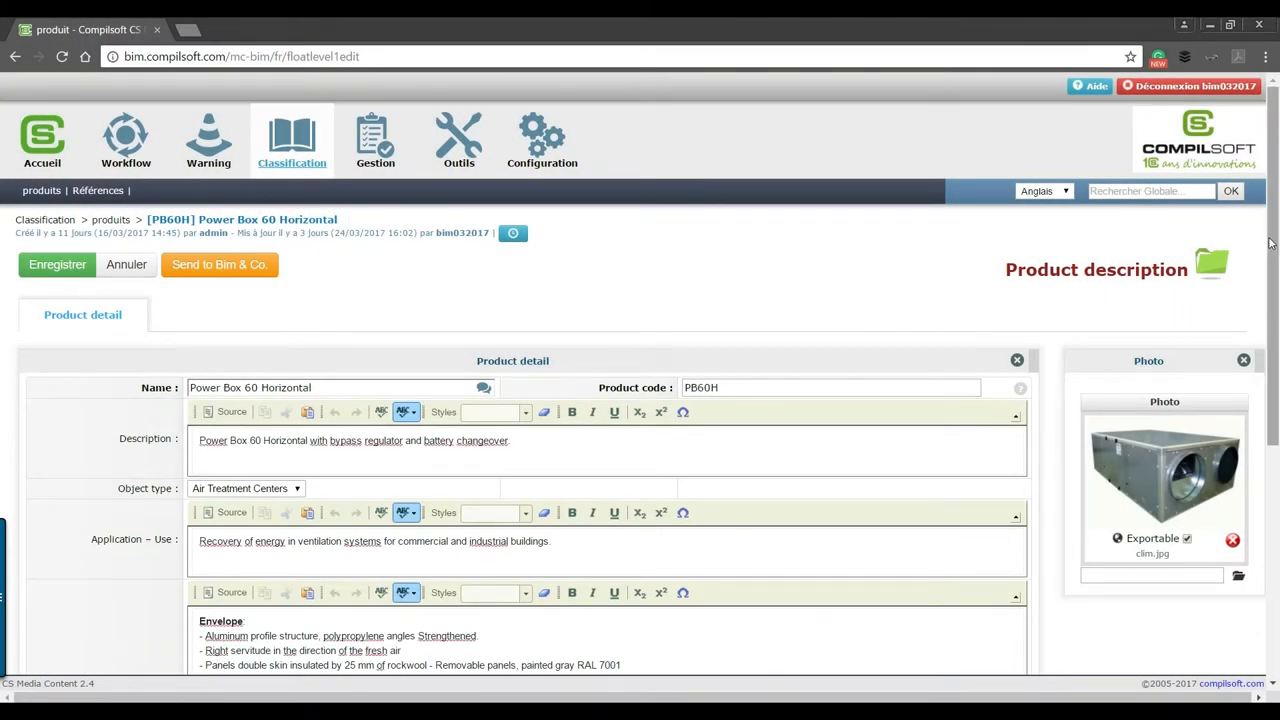
# Scroll to the PB60H References table and start linking an existing reference.
pyautogui.scroll(-3)
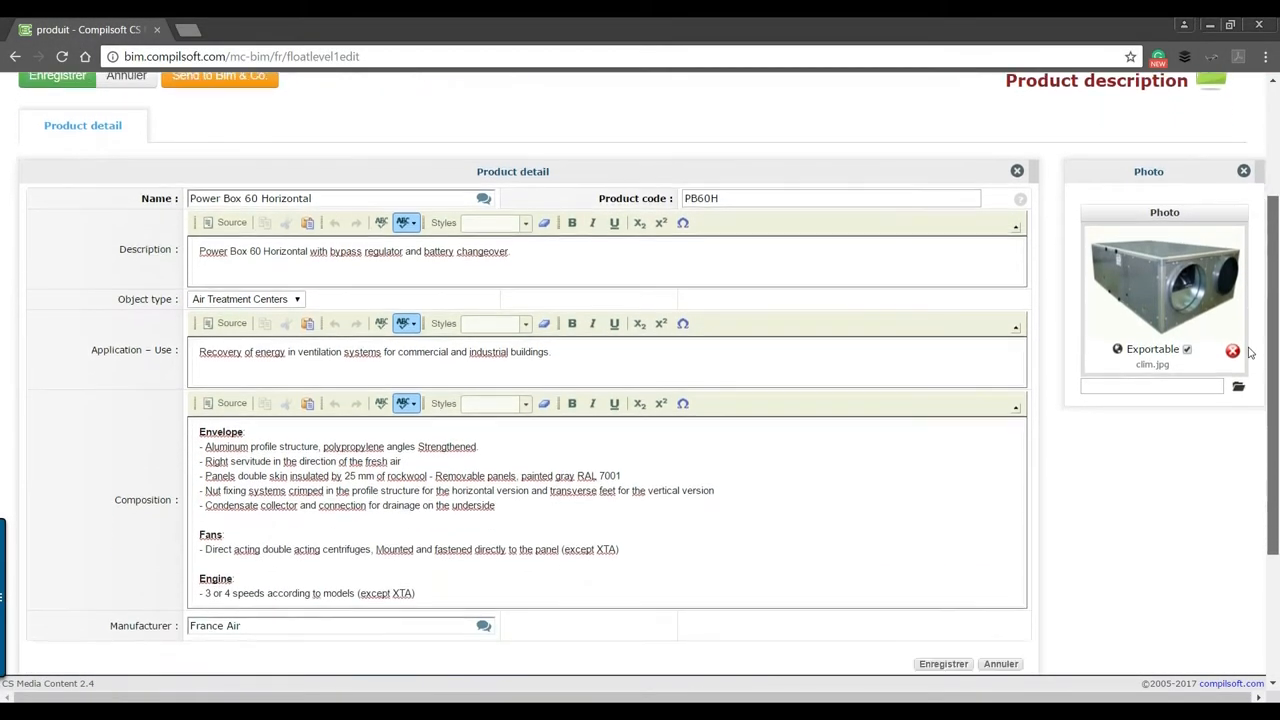
pyautogui.scroll(-3)
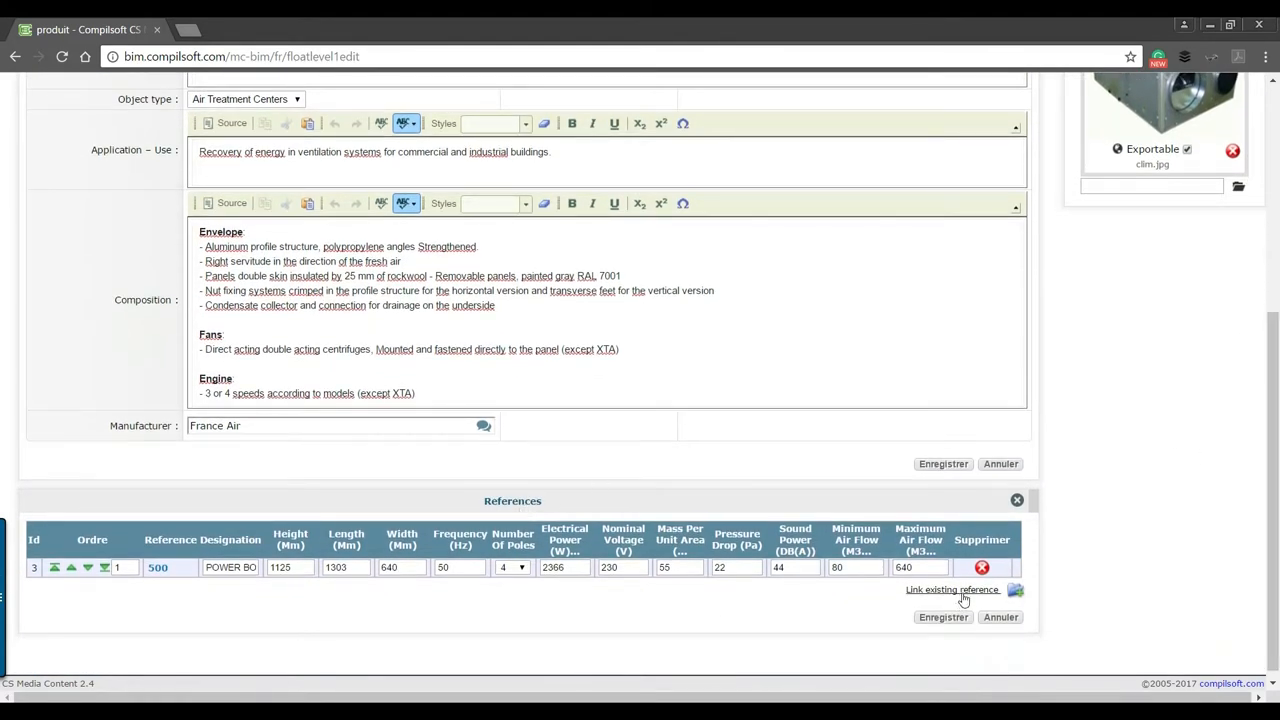
pyautogui.click(952, 589)
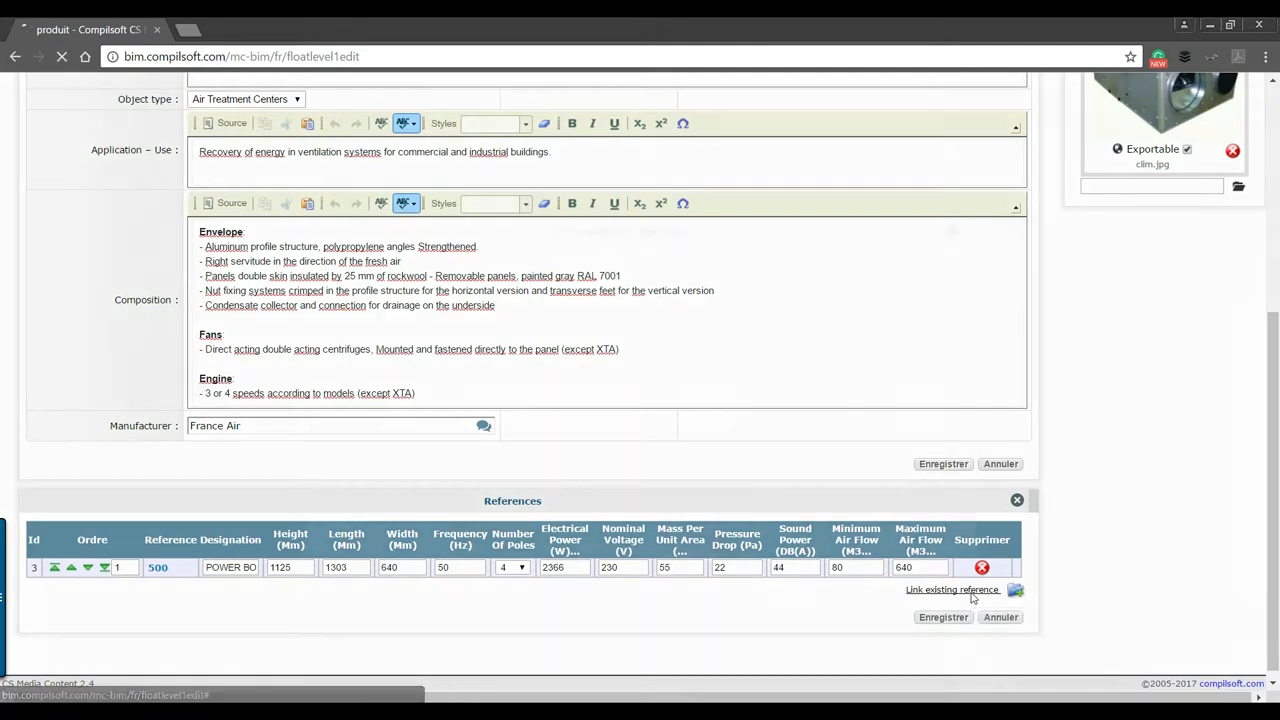
# Choose reference 800 - POWER BOX 60 CO 800 H GTC and save it.
pyautogui.click(952, 589)
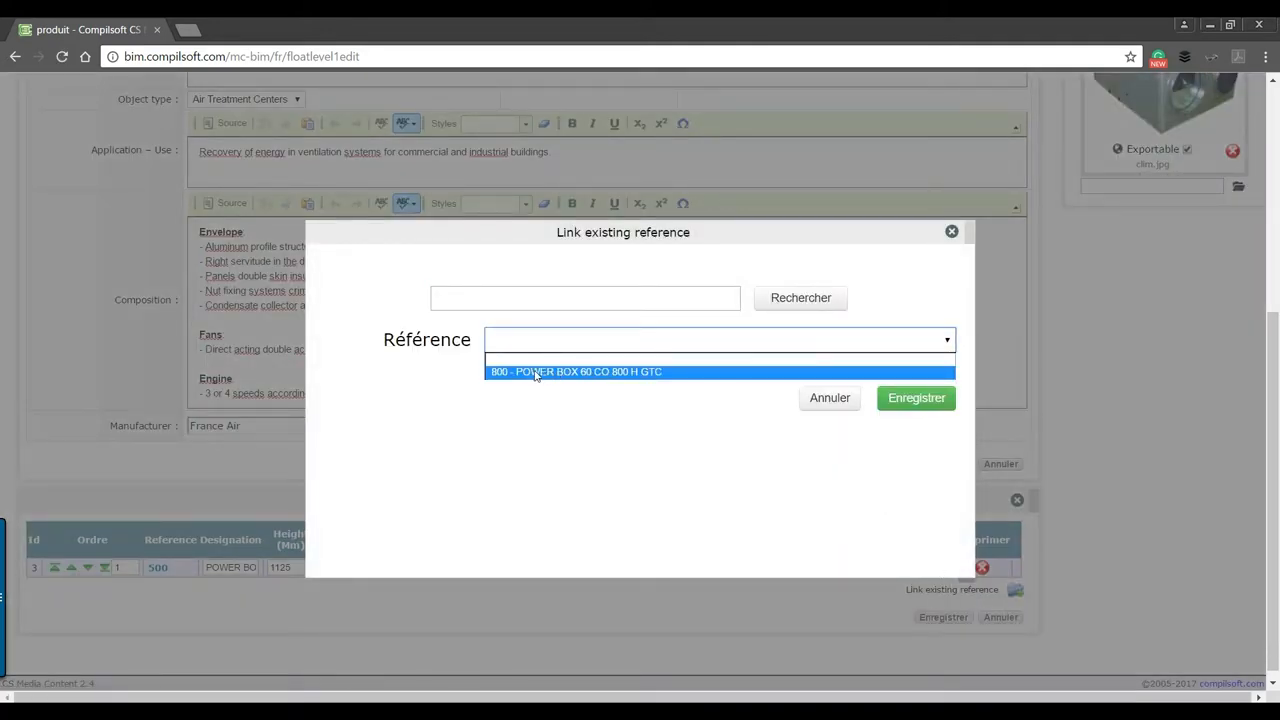
pyautogui.click(575, 371)
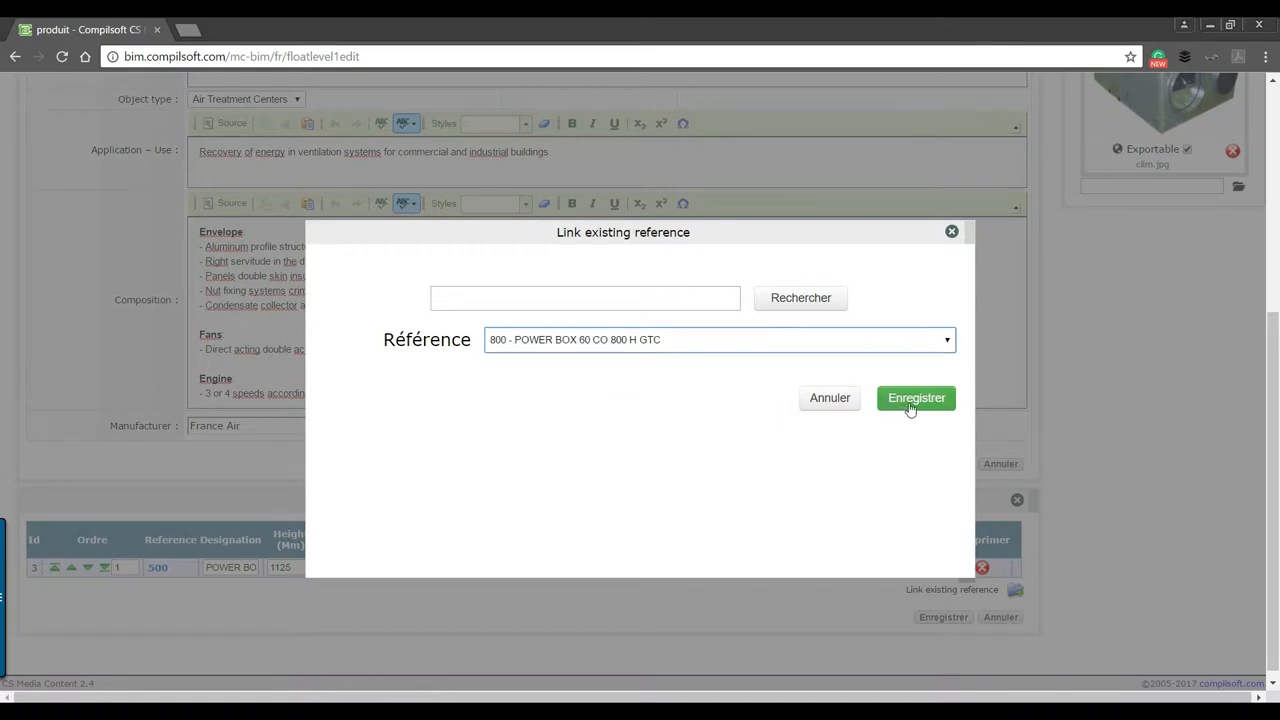
pyautogui.click(915, 397)
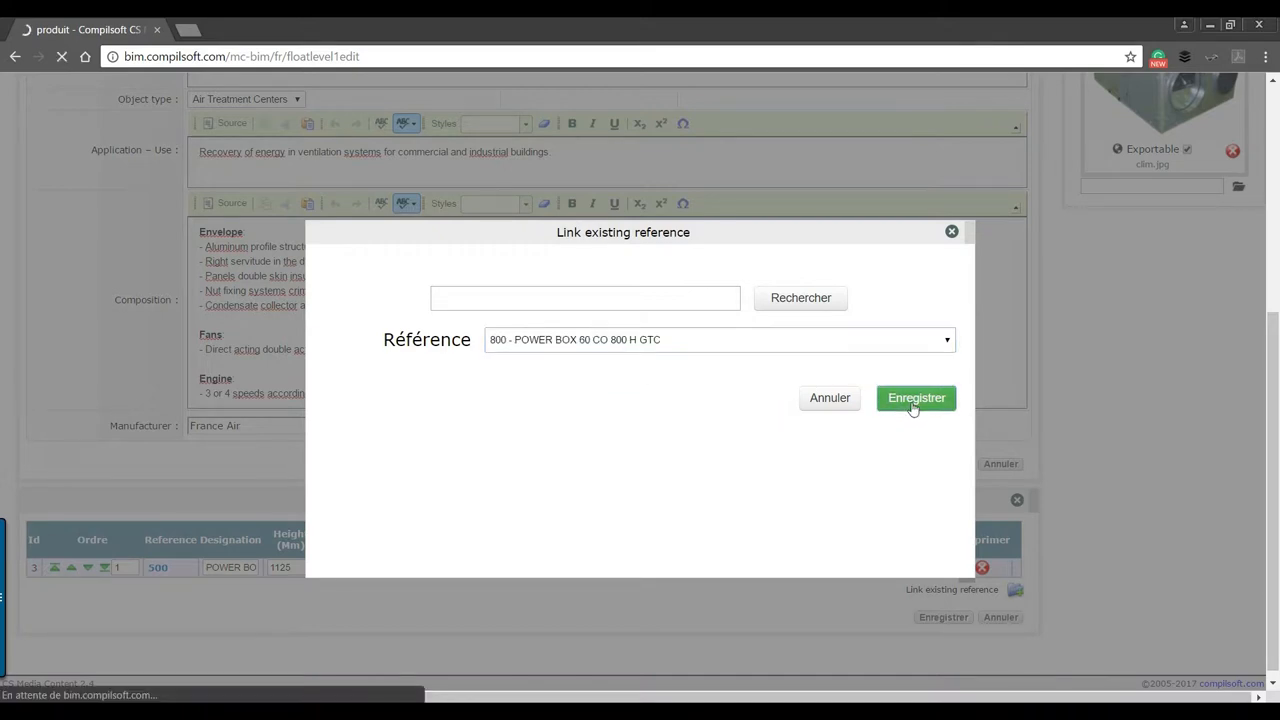
pyautogui.click(916, 397)
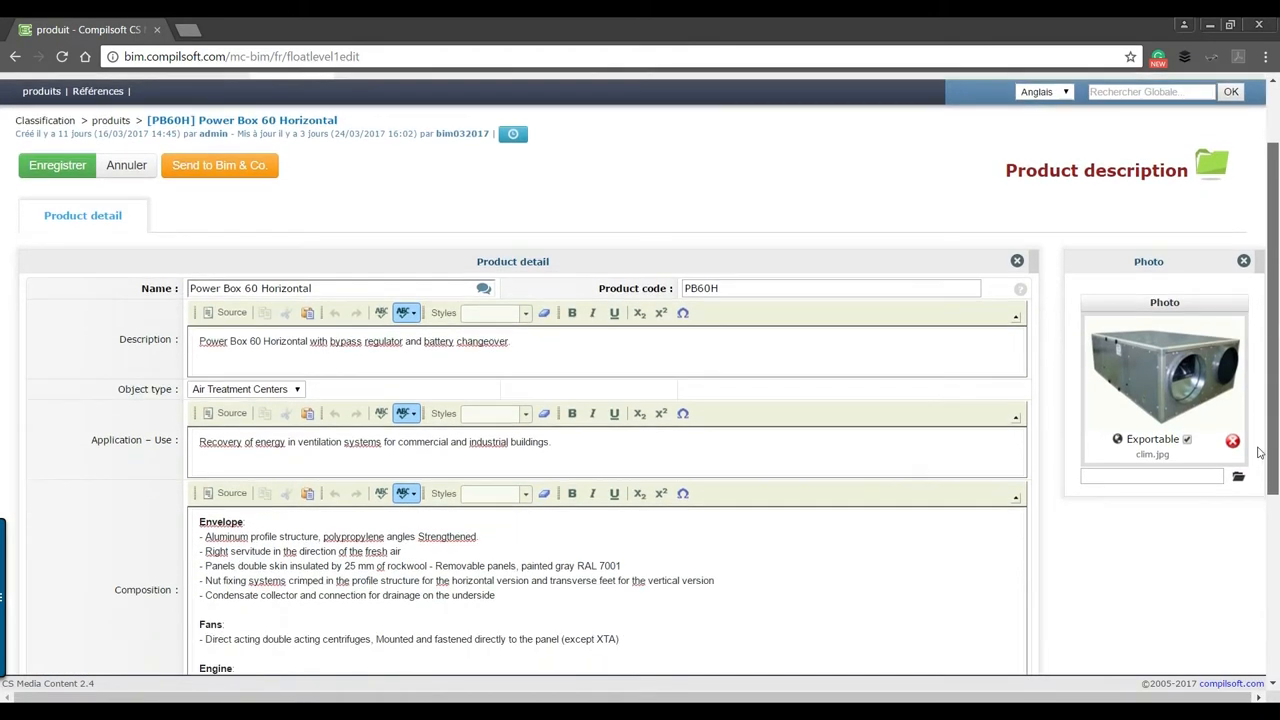
# Send the PB60H product to Bim & Co. for synchronization.
pyautogui.scroll(-3)
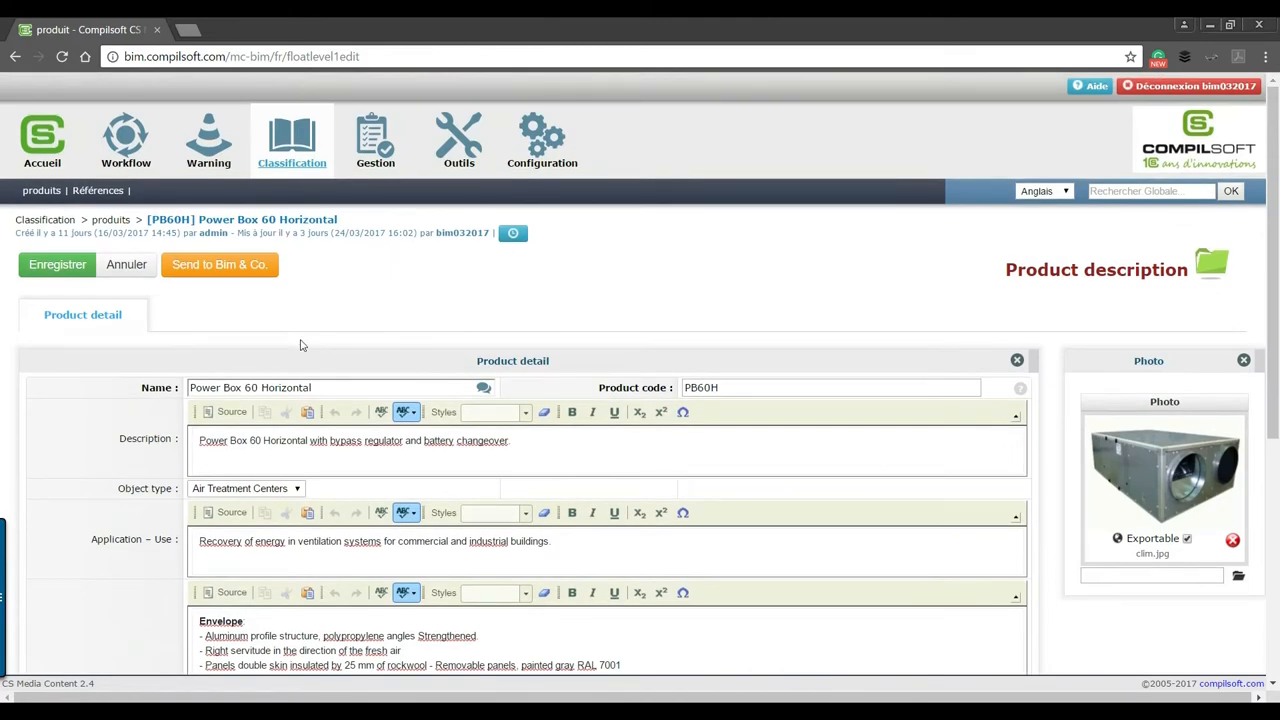
pyautogui.click(218, 264)
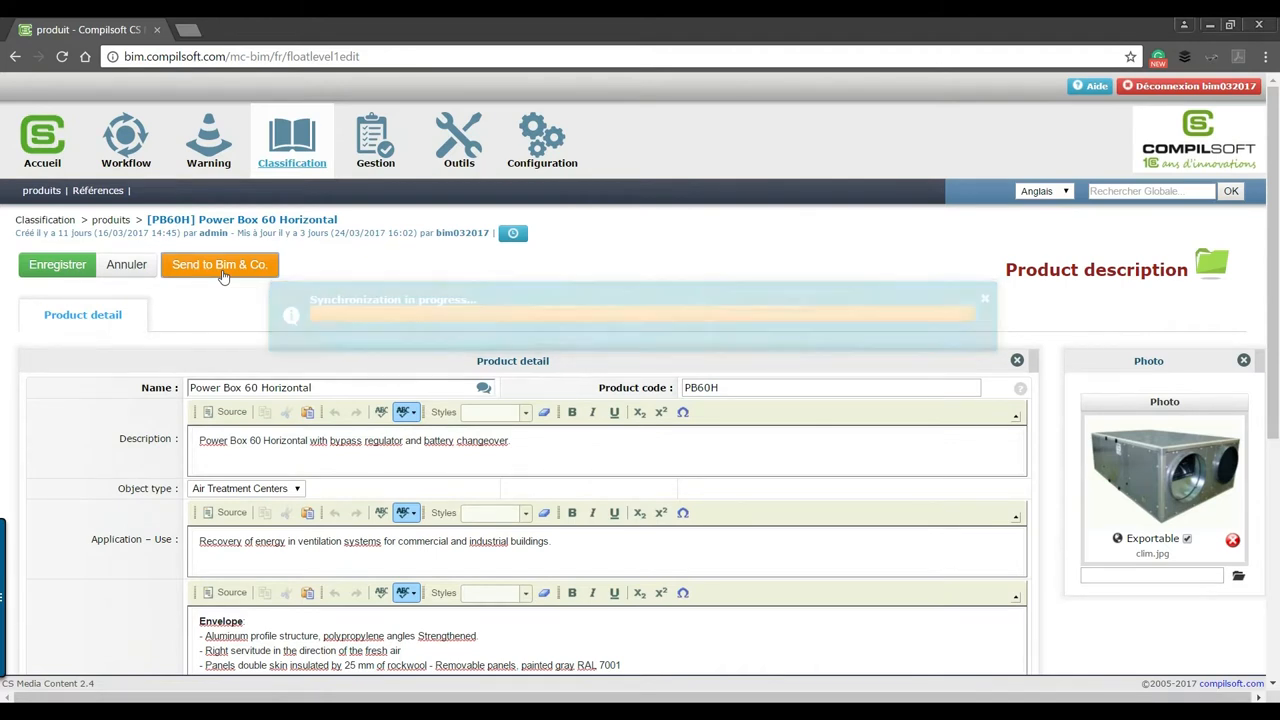
pyautogui.click(219, 264)
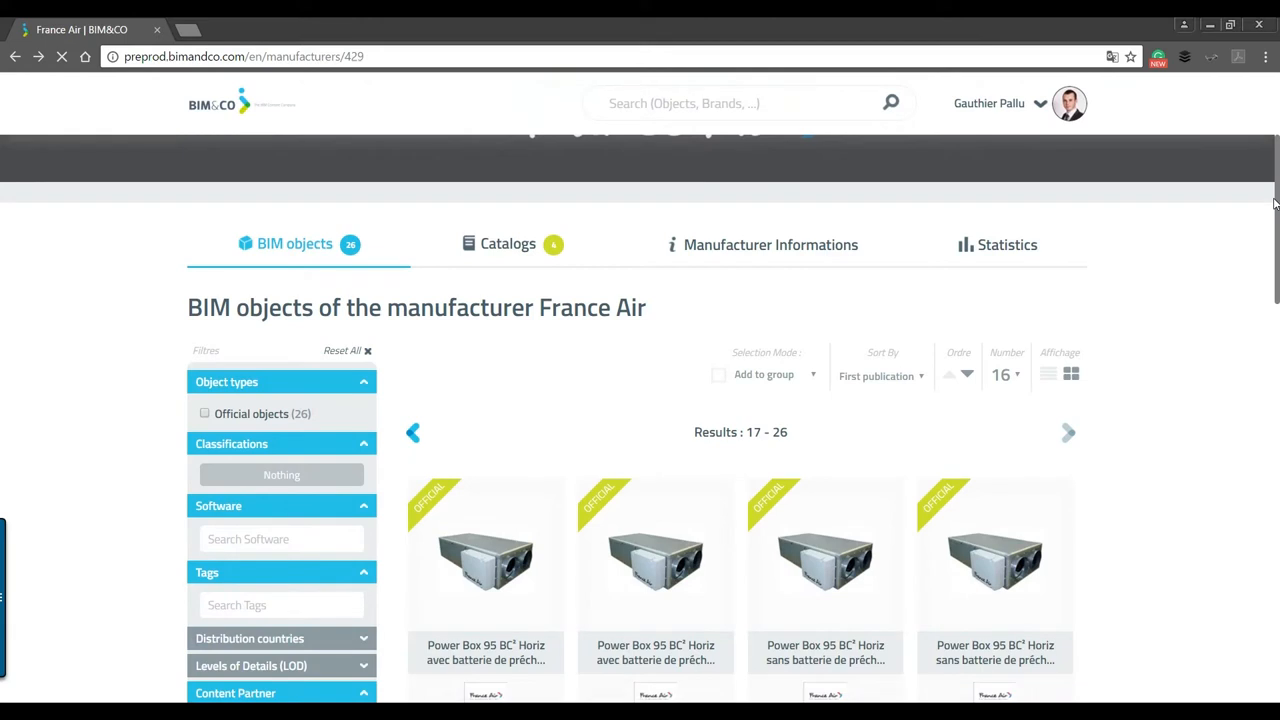
# Open the Power Box 60 Horizontal card's Properties & Variants, now listing references 500 and 800.
pyautogui.scroll(-3)
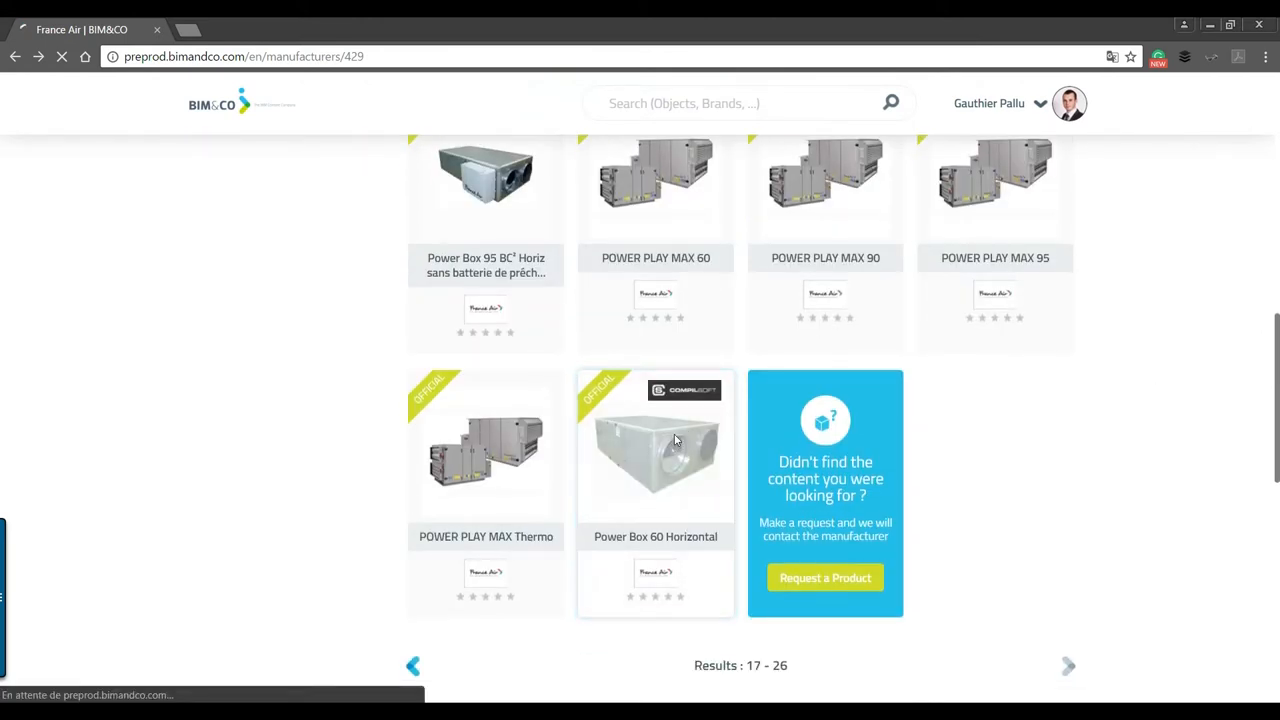
pyautogui.click(655, 445)
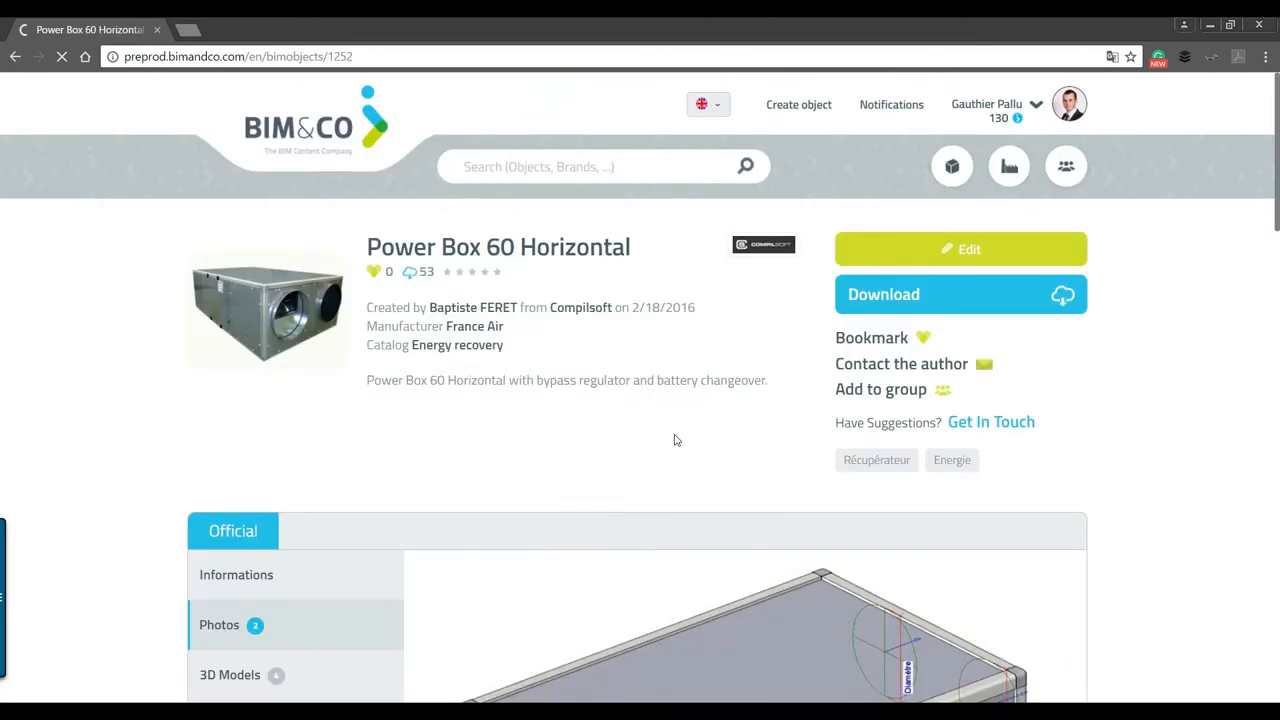
pyautogui.scroll(-3)
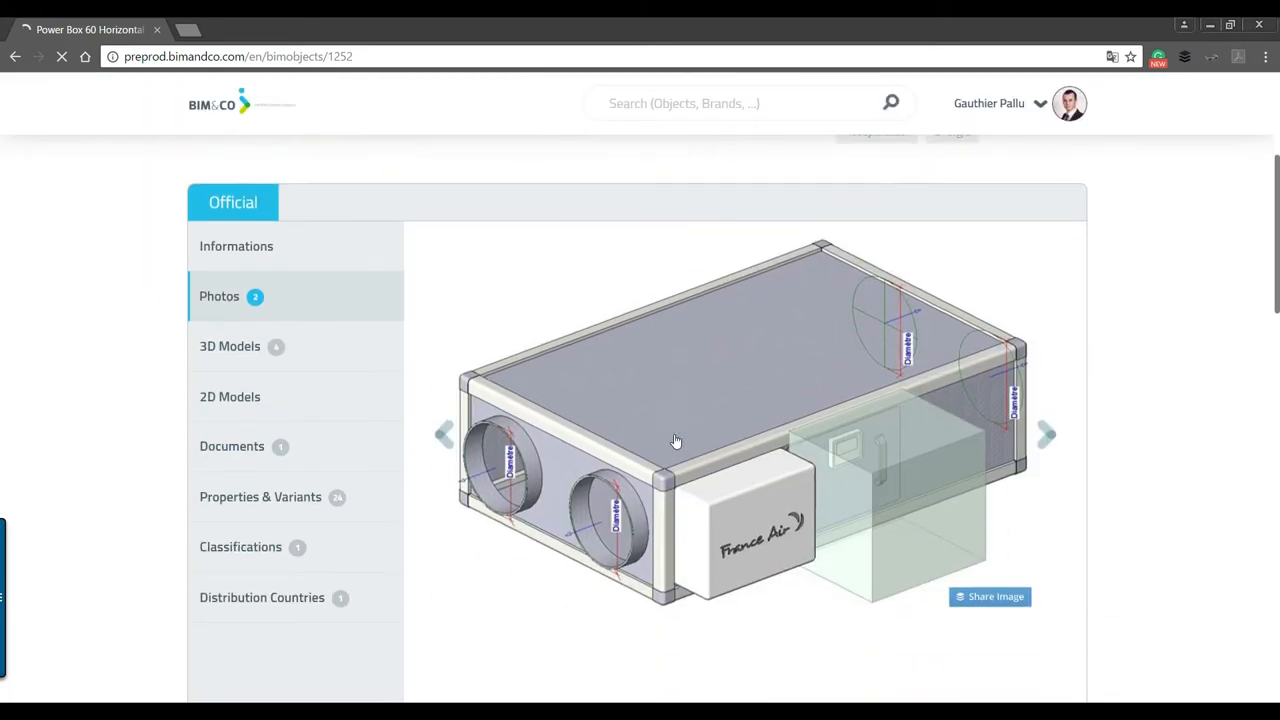
pyautogui.click(260, 491)
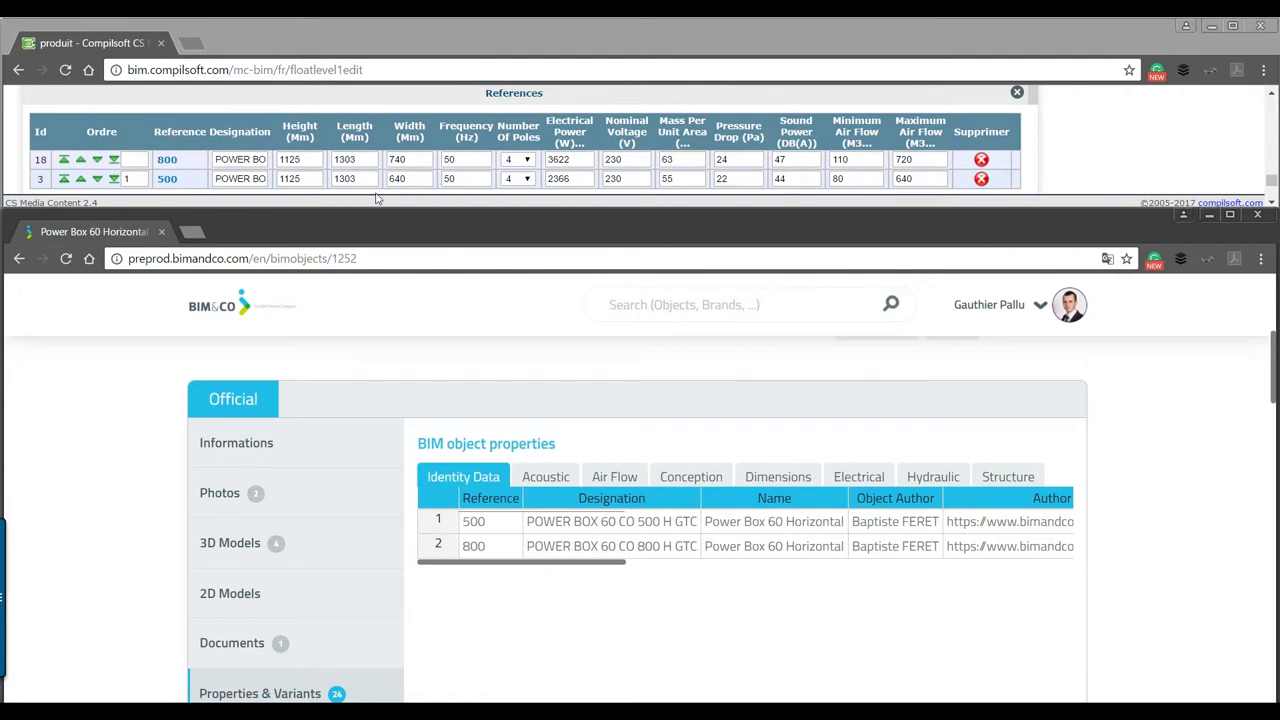
# Compare references 500 and 800 across Dimensions, Electrical, Hydraulic, Acoustic and Air Flow tabs.
pyautogui.click(778, 476)
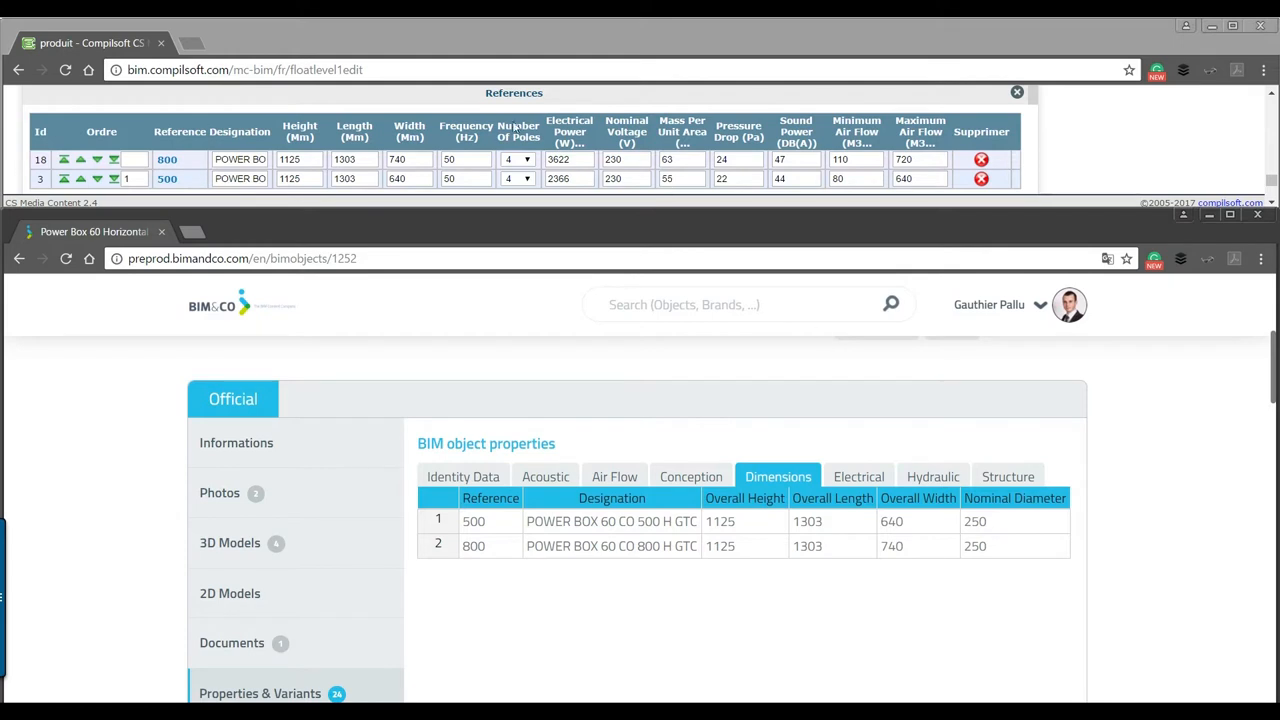
pyautogui.moveTo(730, 388)
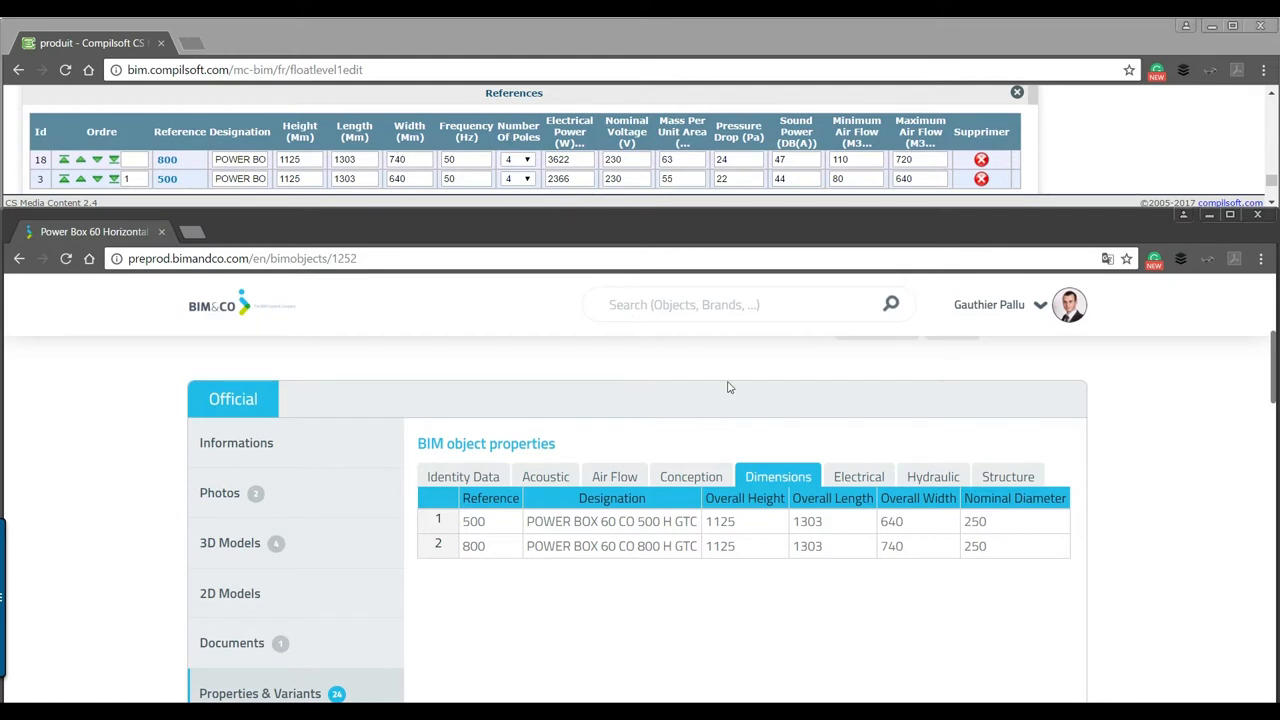
pyautogui.click(858, 476)
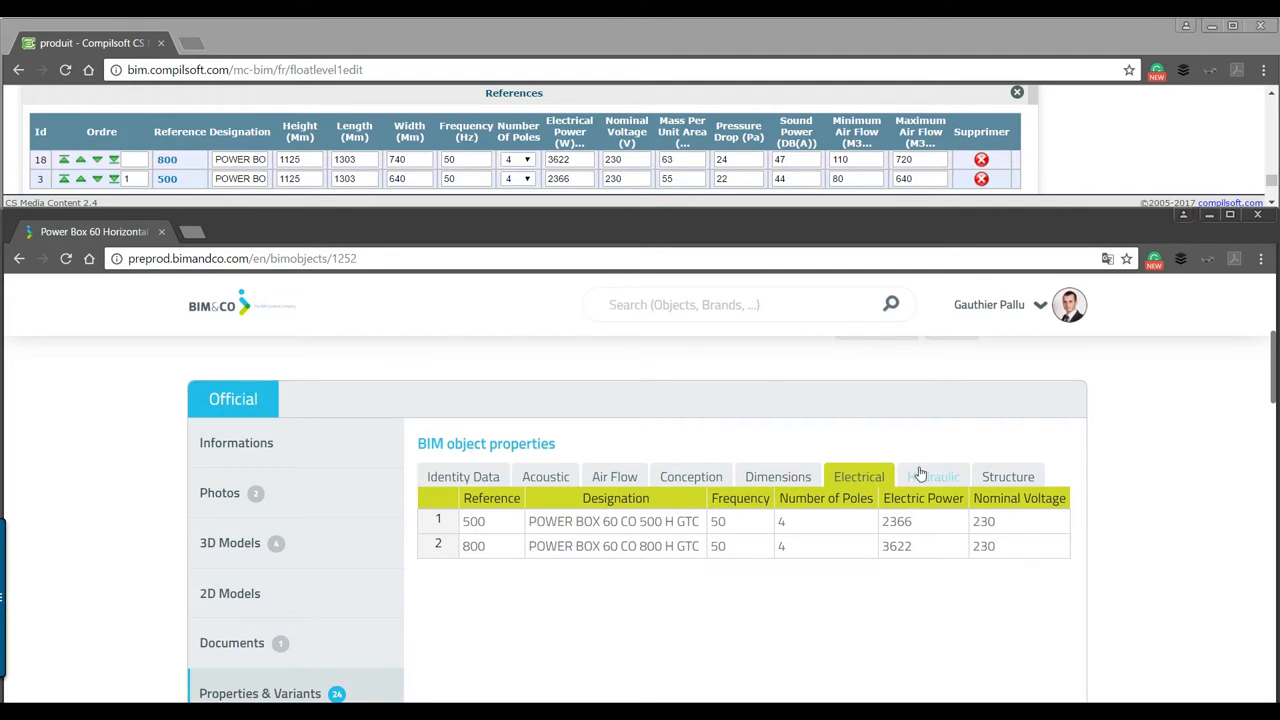
pyautogui.click(932, 476)
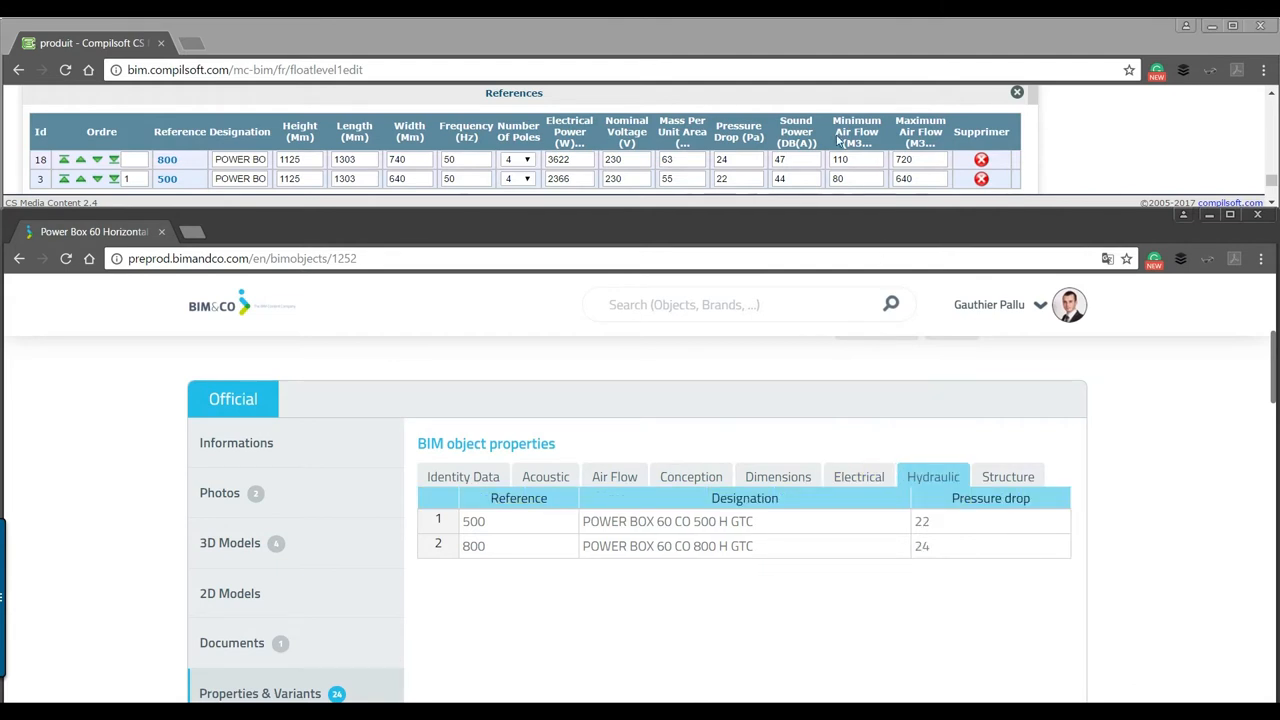
pyautogui.click(545, 476)
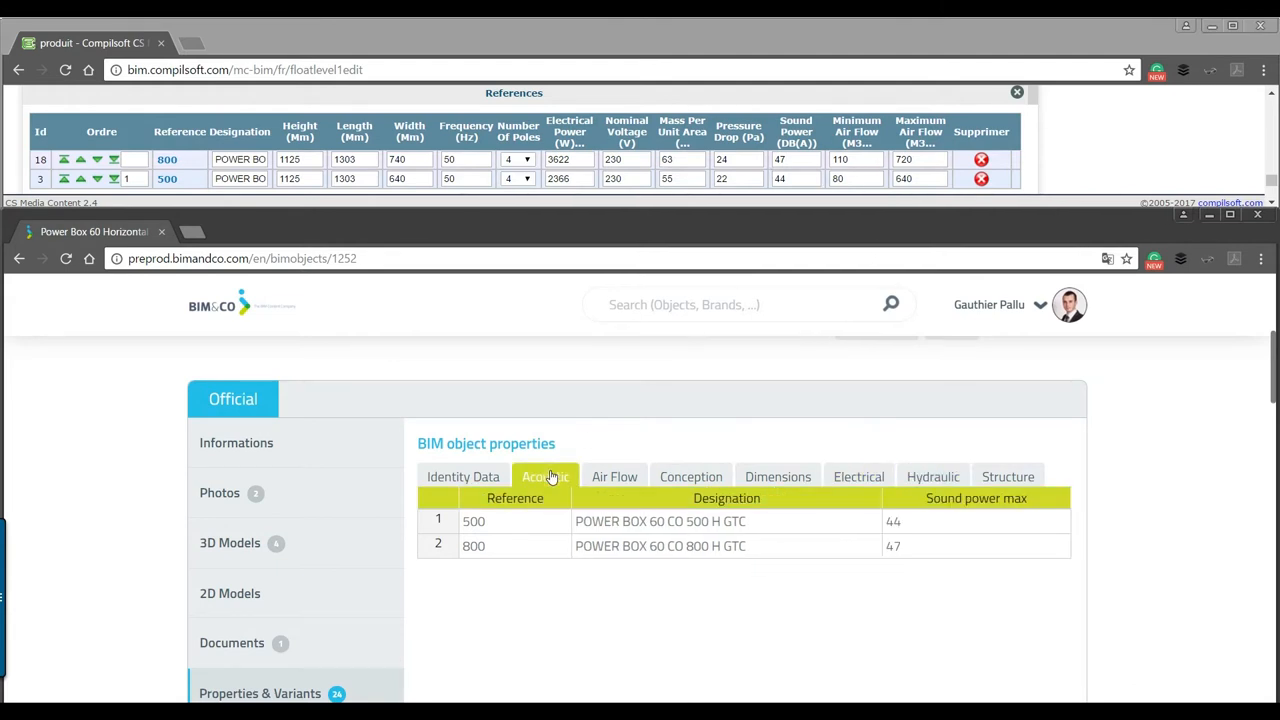
pyautogui.click(545, 476)
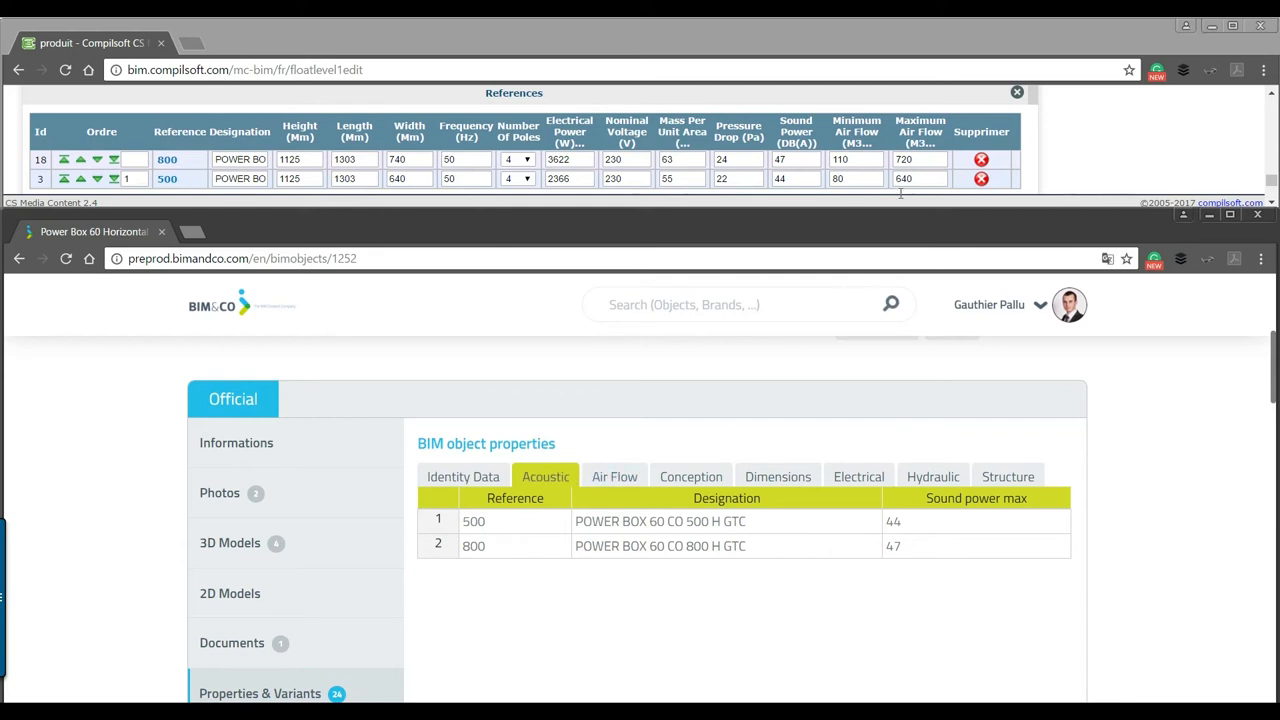
pyautogui.moveTo(868, 423)
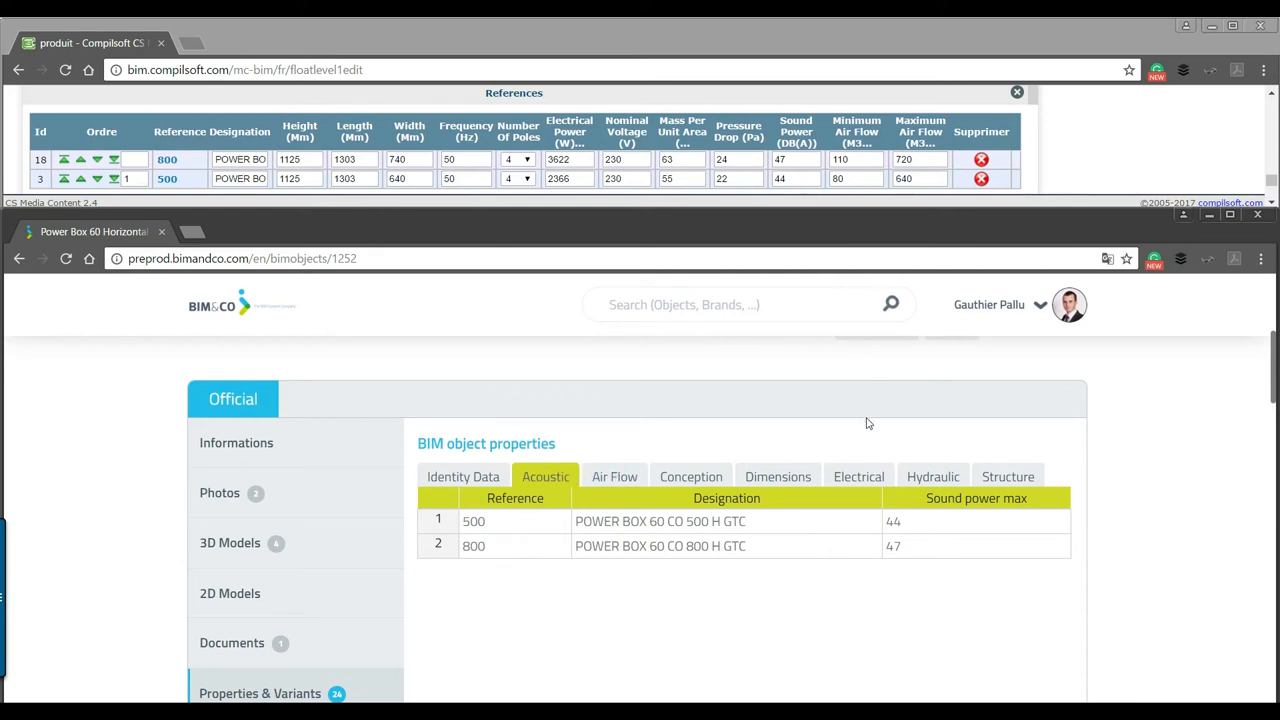
pyautogui.click(614, 476)
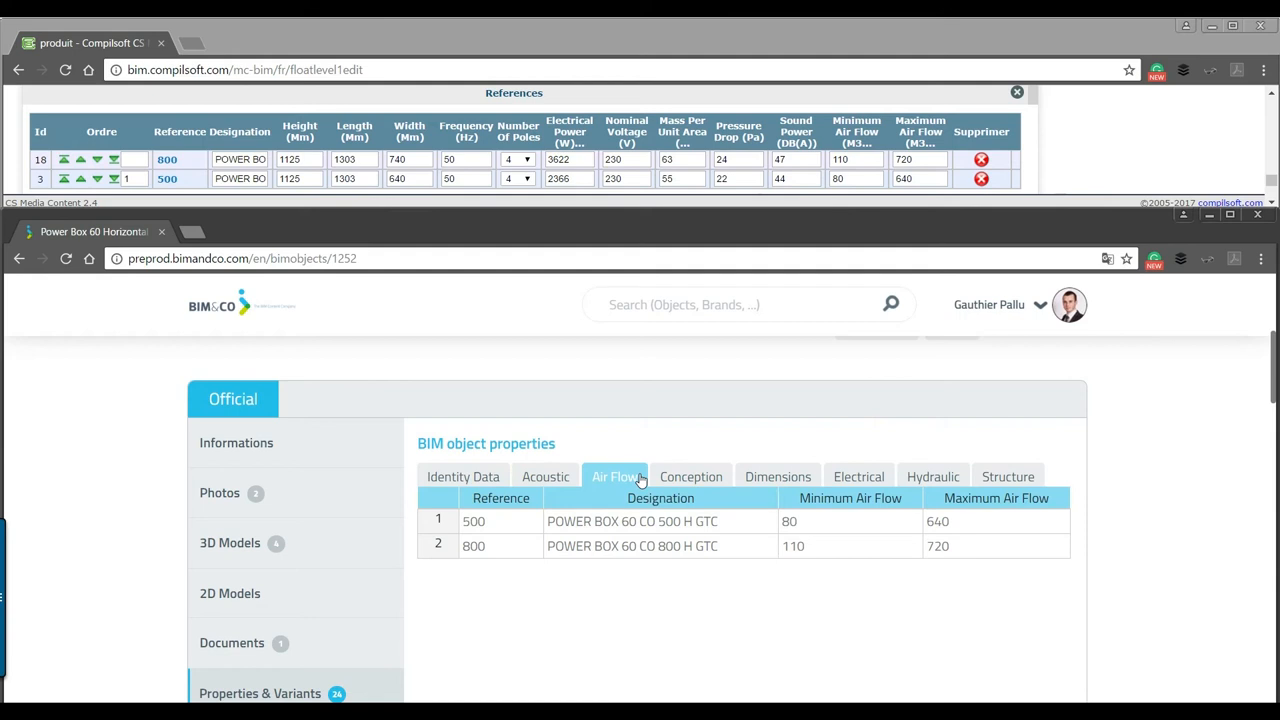